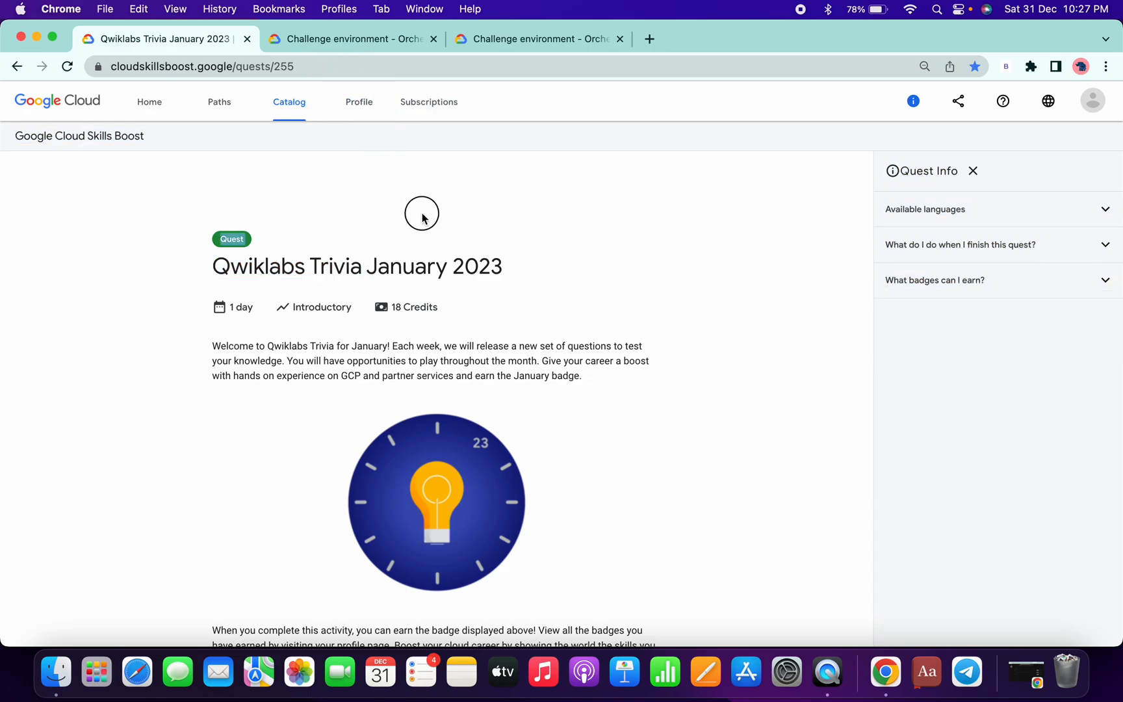
Switch to the Kubernetes challenge quiz and answer question 1 with TCP:31000 to TCP:443
scroll(down, 3)
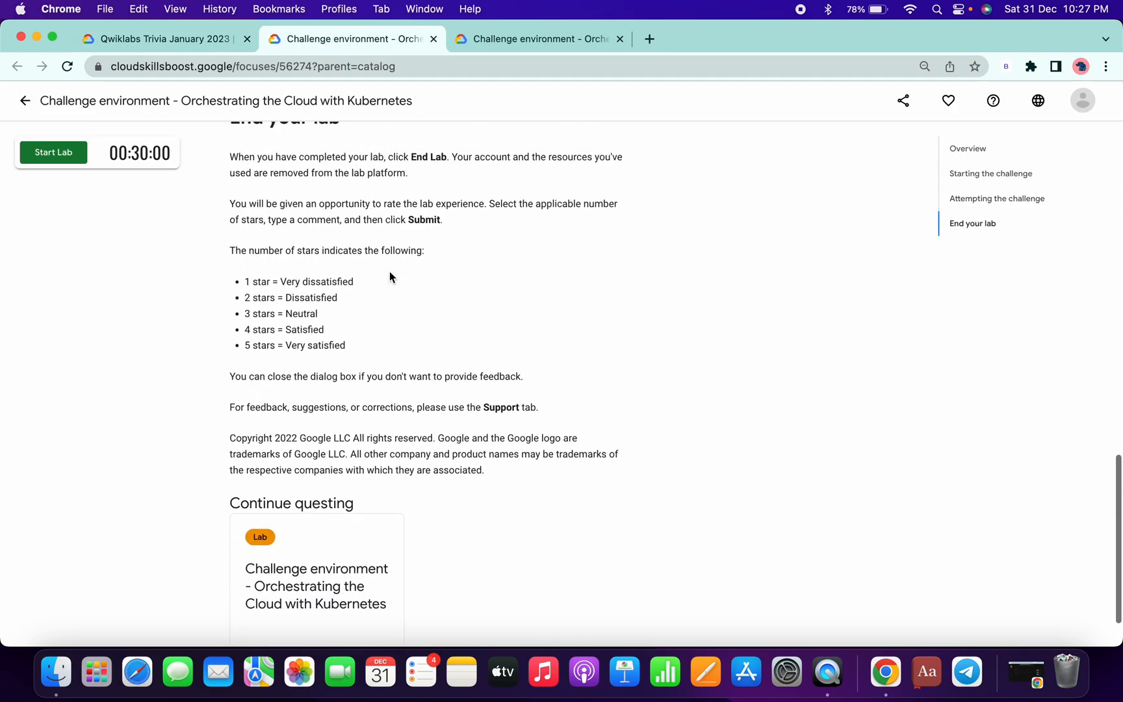
scroll(up, 3)
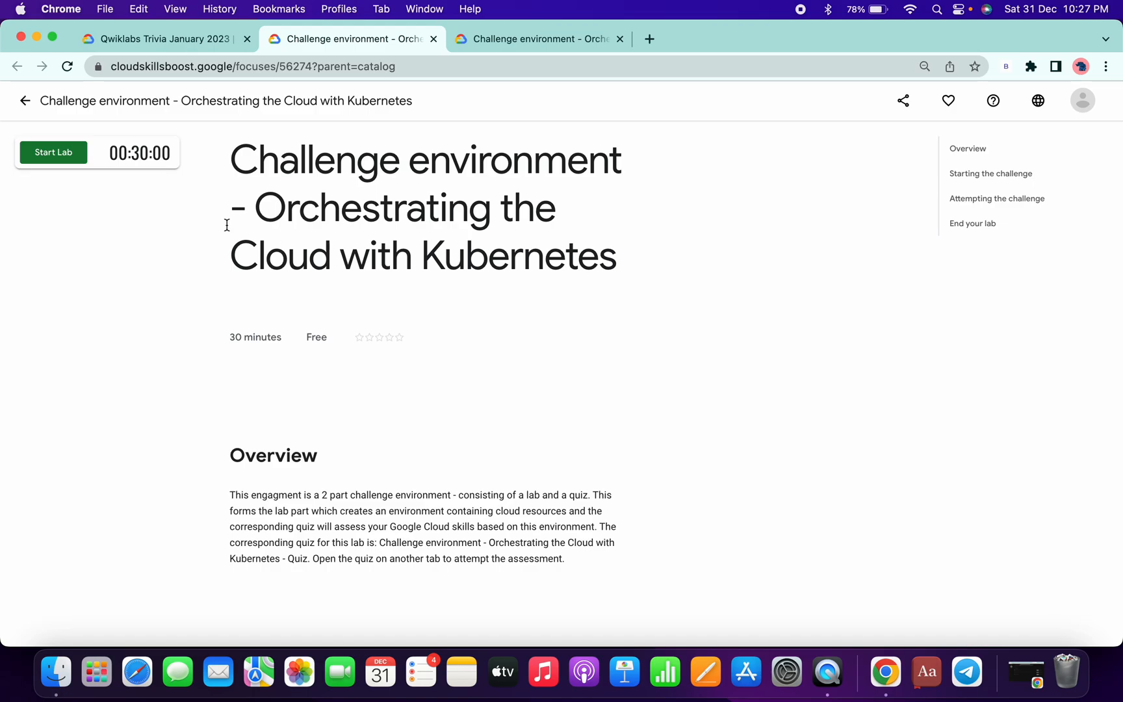
mouse_move(312, 236)
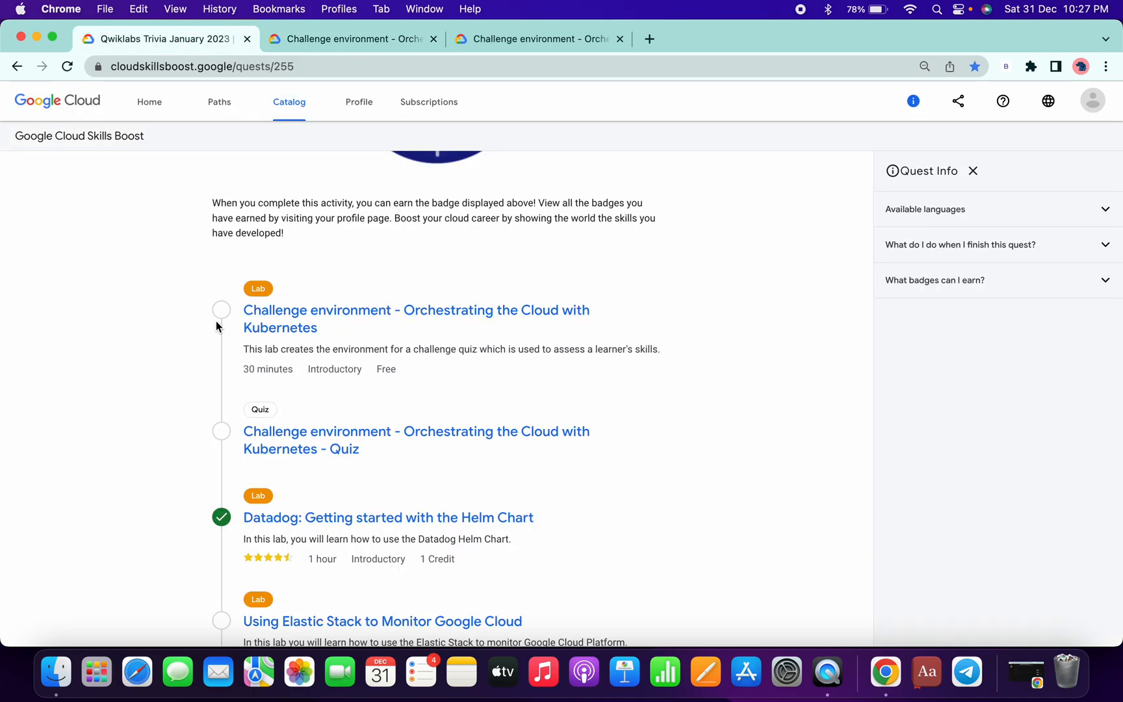
click(537, 39)
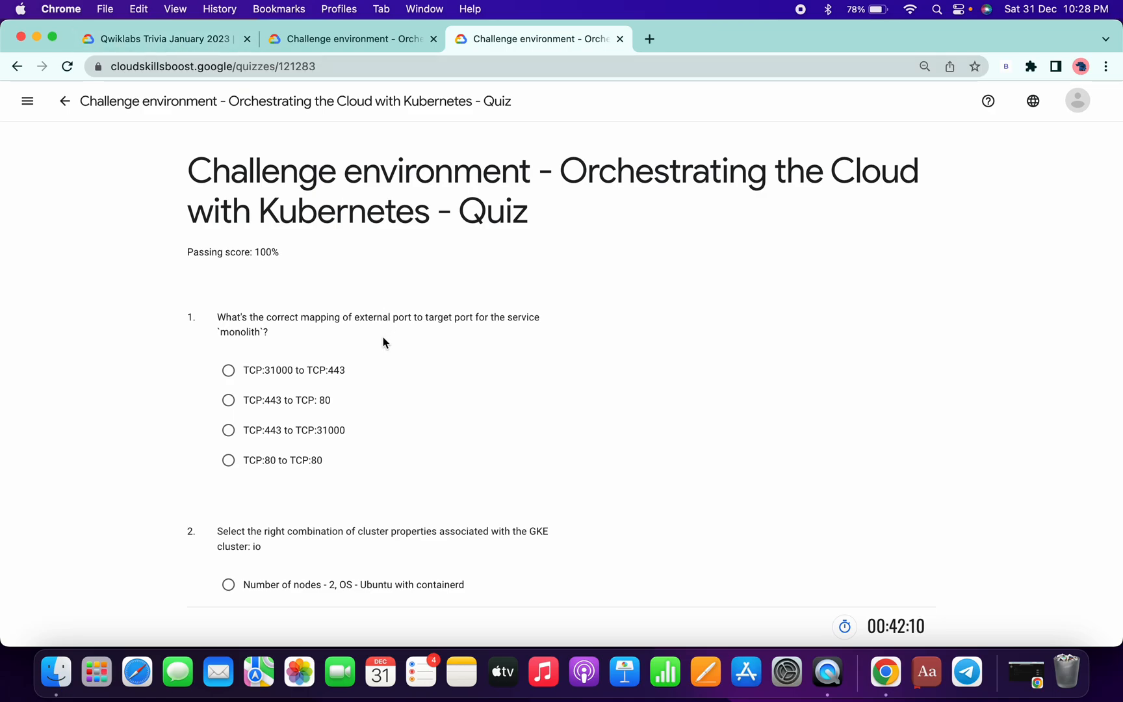
mouse_move(386, 337)
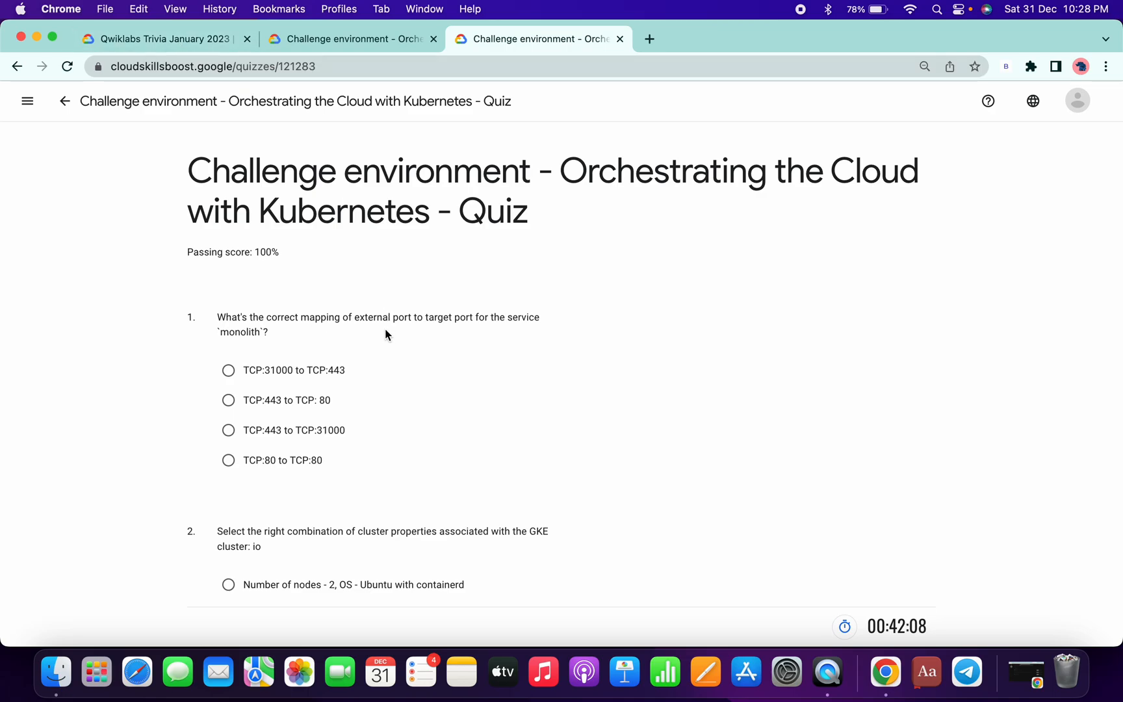
click(227, 371)
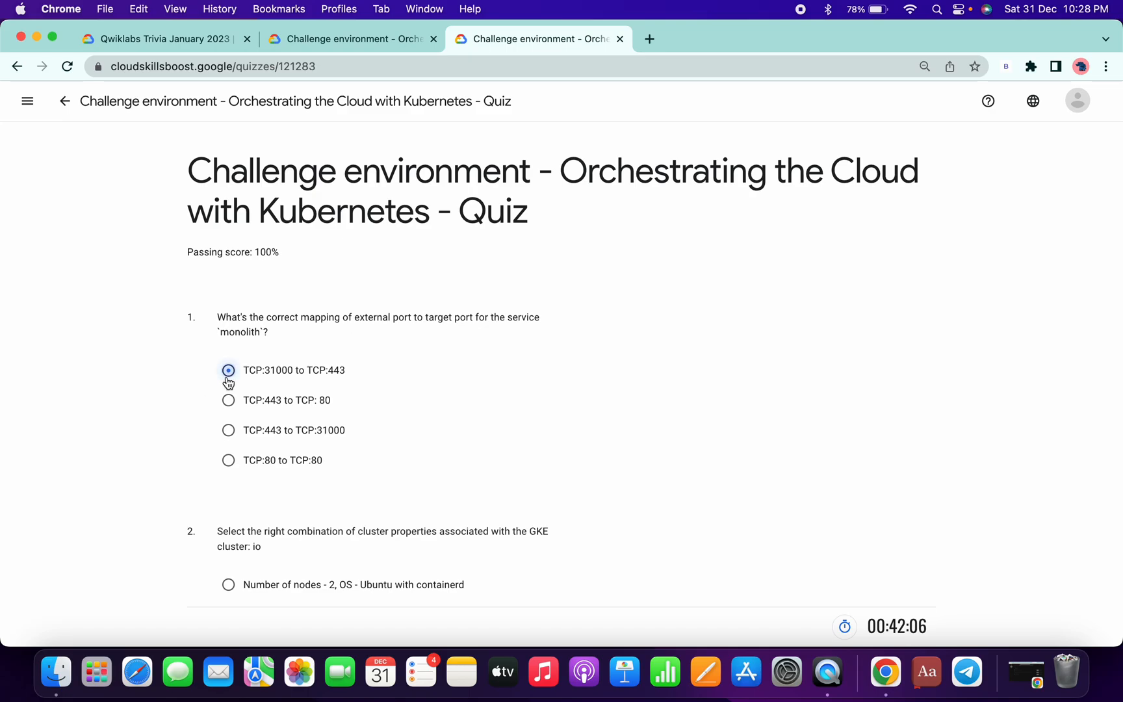
scroll(down, 3)
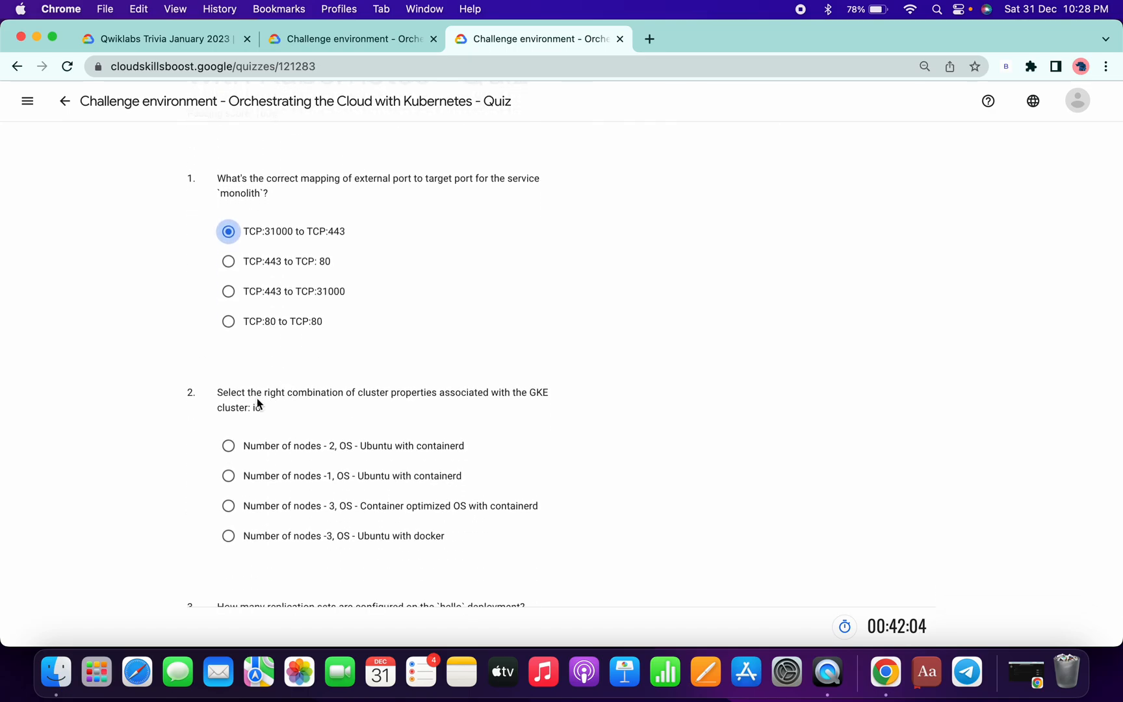
mouse_move(318, 429)
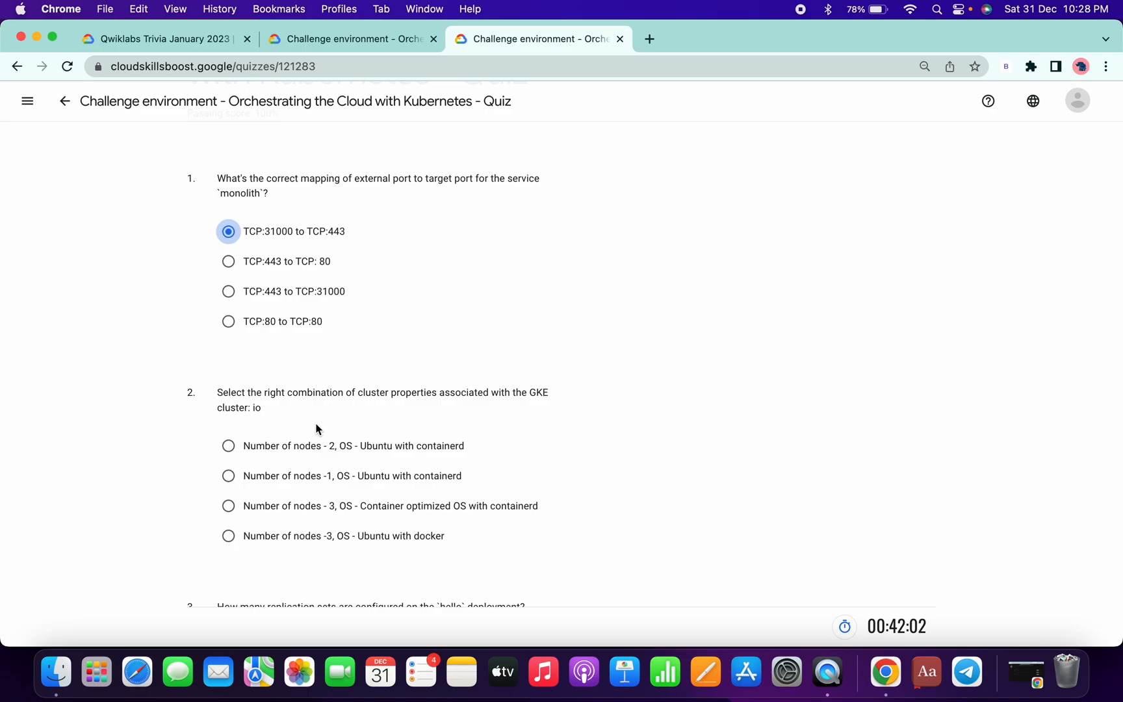
Answer question 2 with three nodes, Container optimized OS, and question 4 with app=monolith, secure=enabled
click(228, 475)
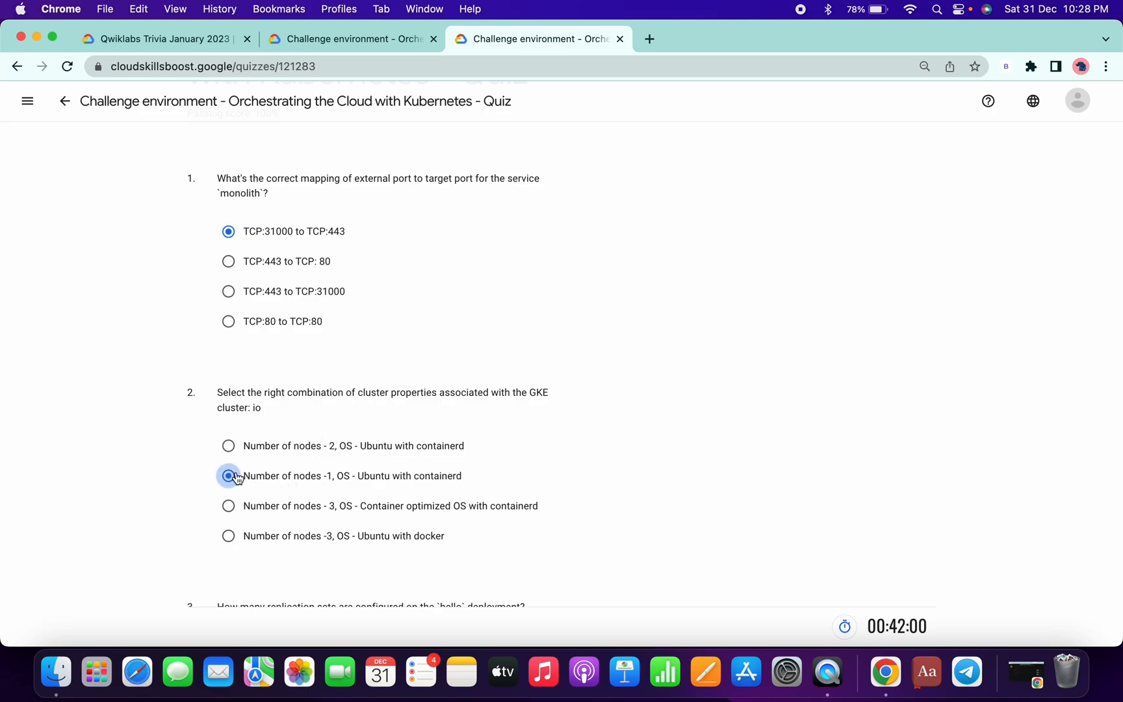
scroll(down, 3)
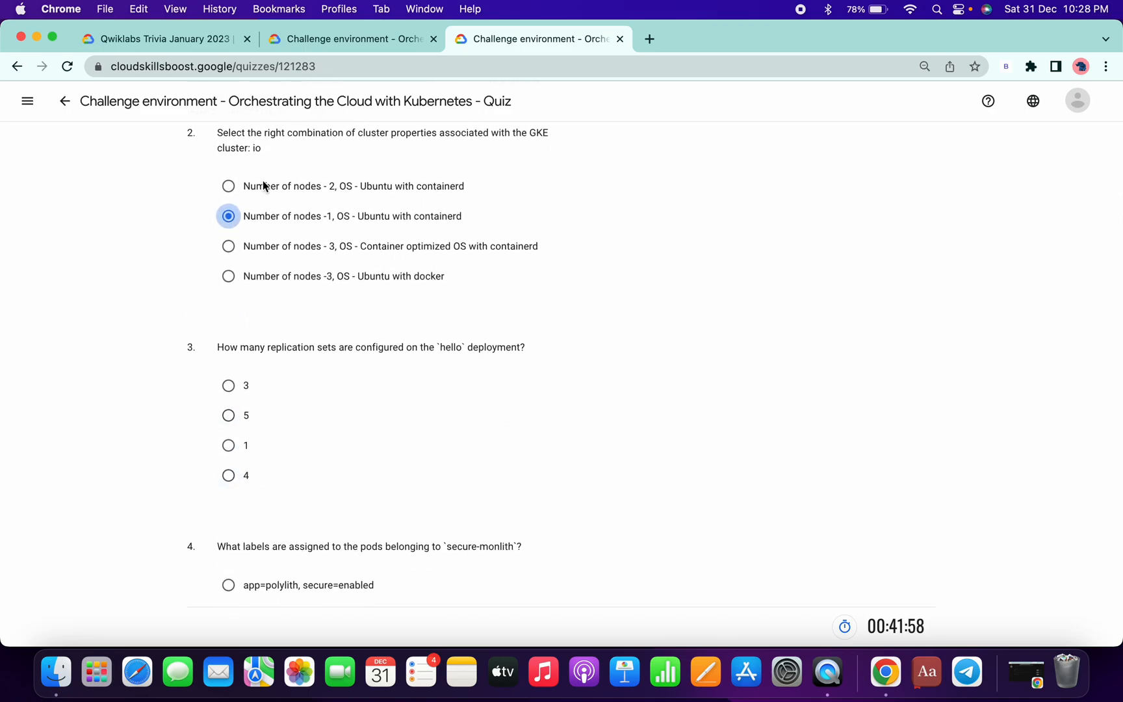
click(227, 246)
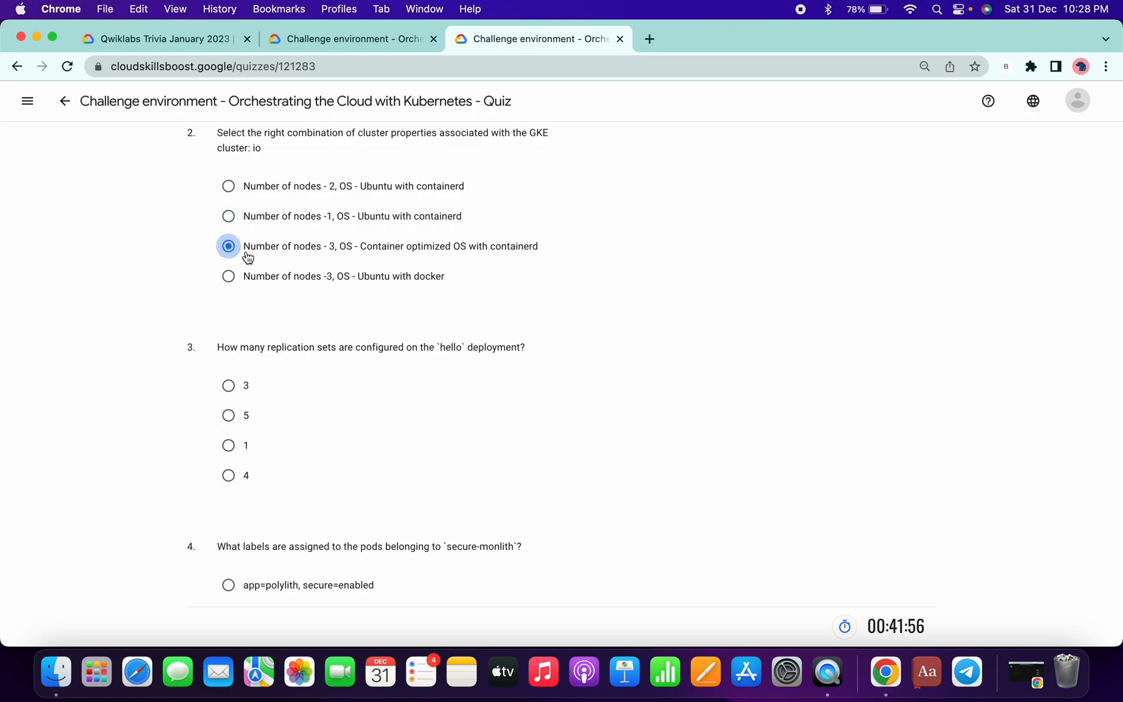
mouse_move(335, 364)
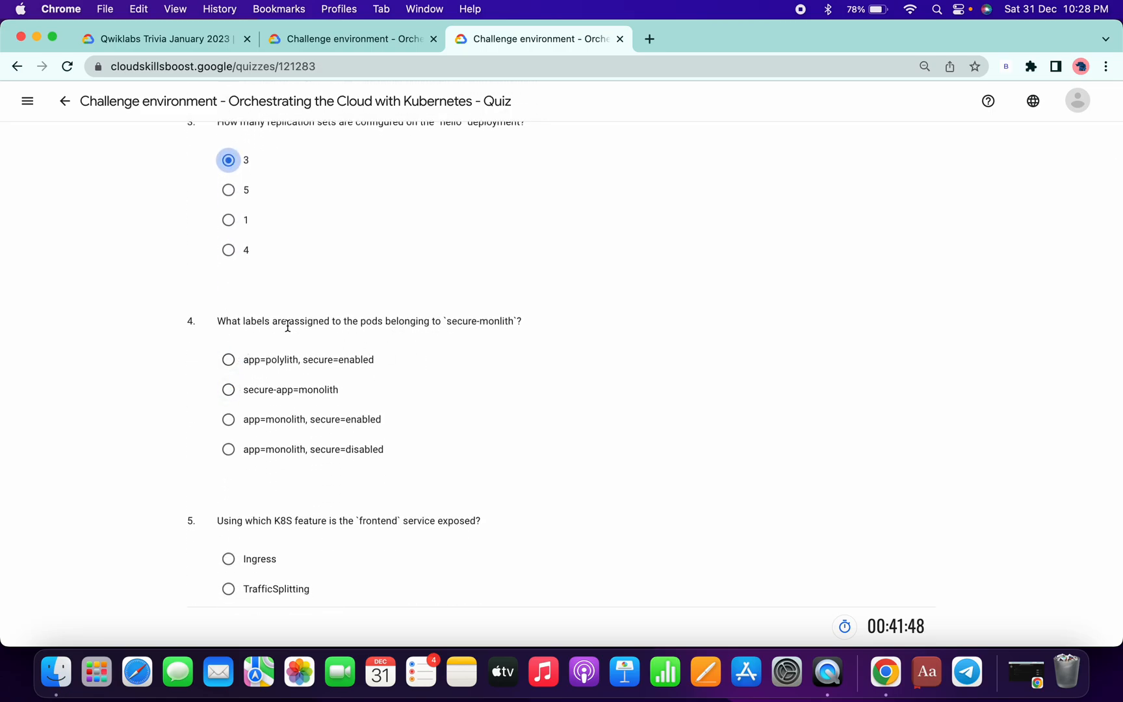
click(229, 419)
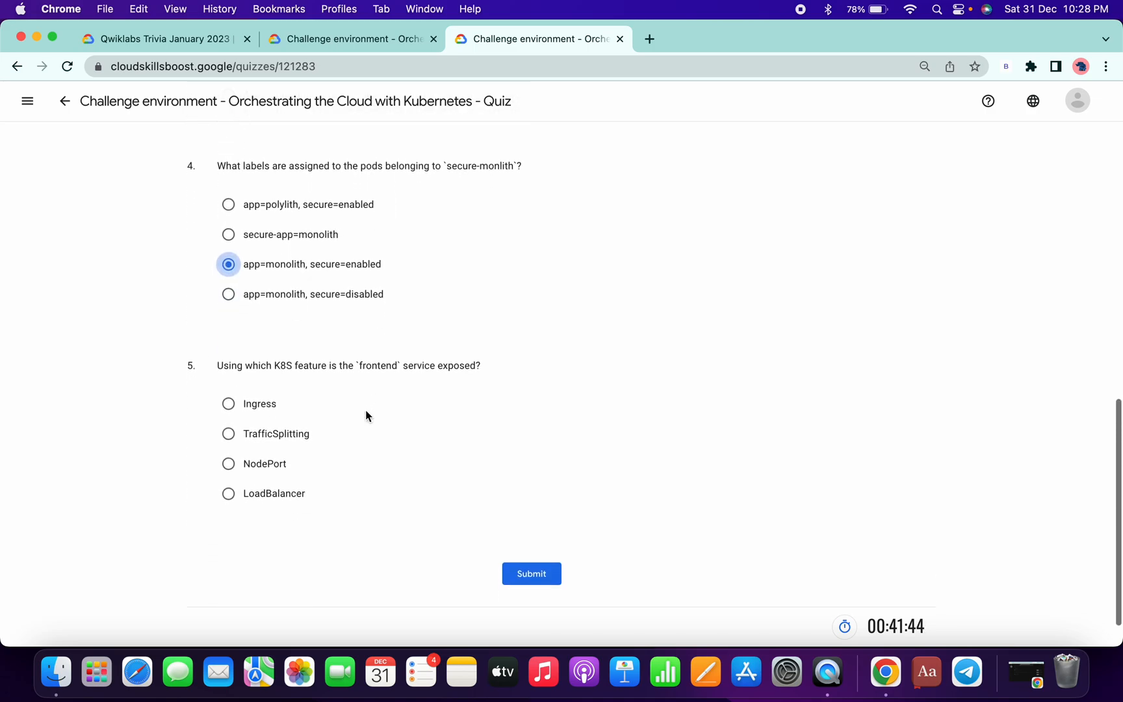
mouse_move(393, 379)
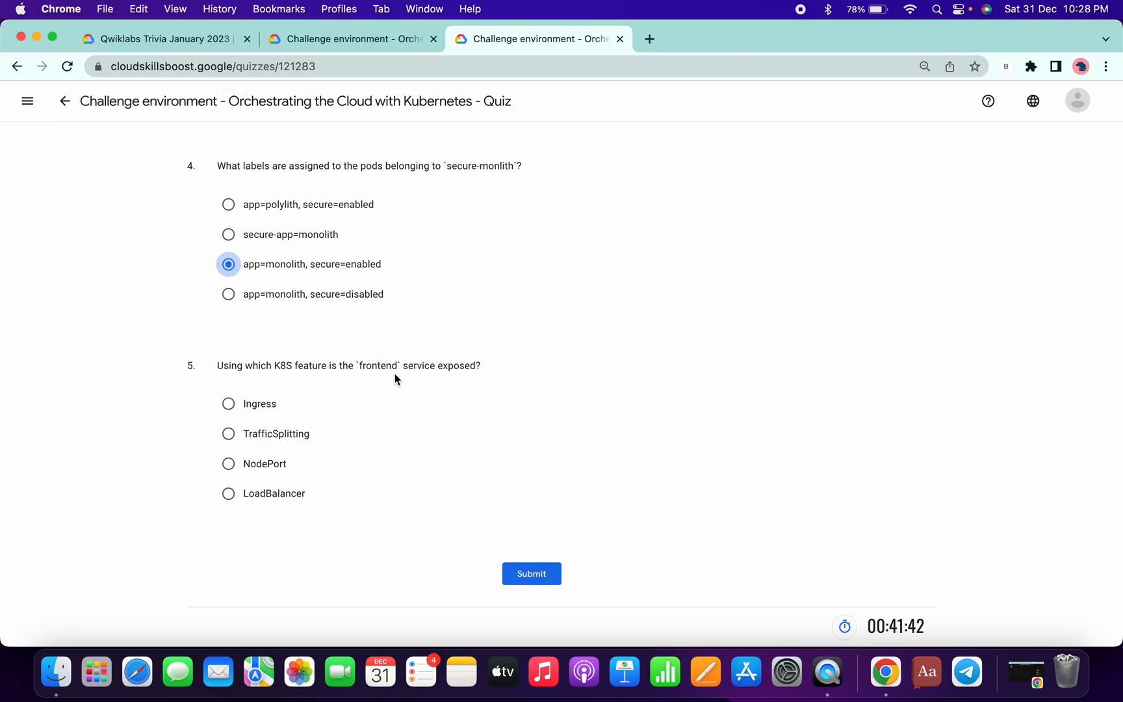
mouse_move(265, 500)
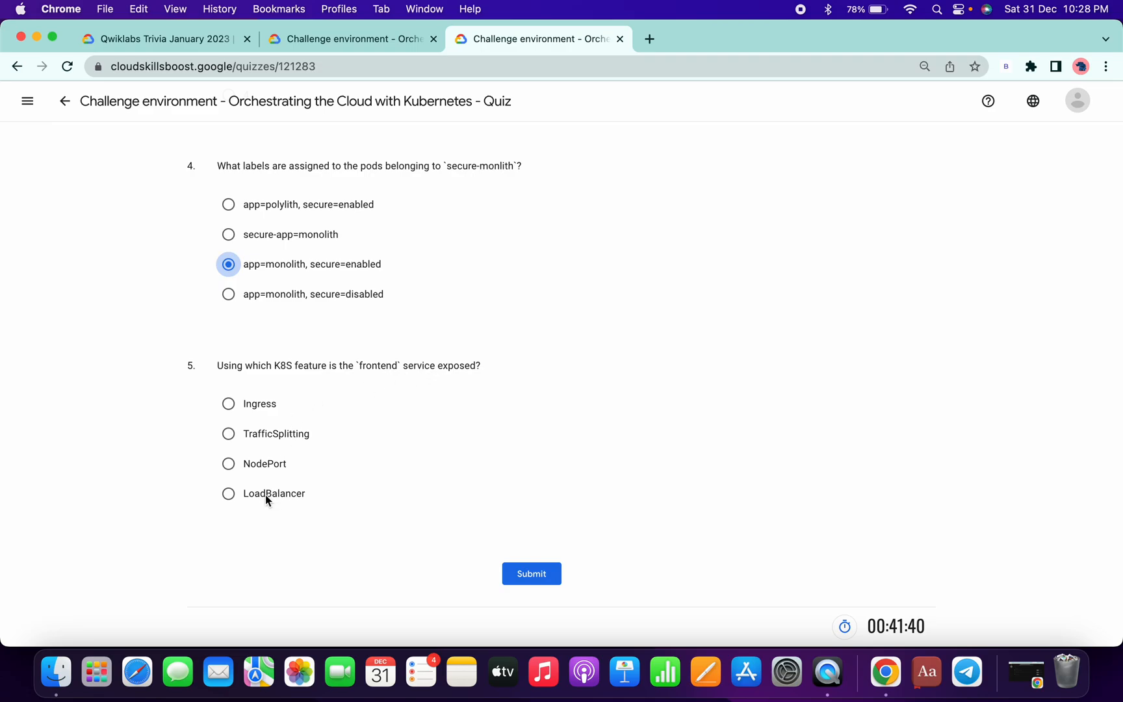
Answer question 5 with LoadBalancer and submit the quiz for grading
click(229, 494)
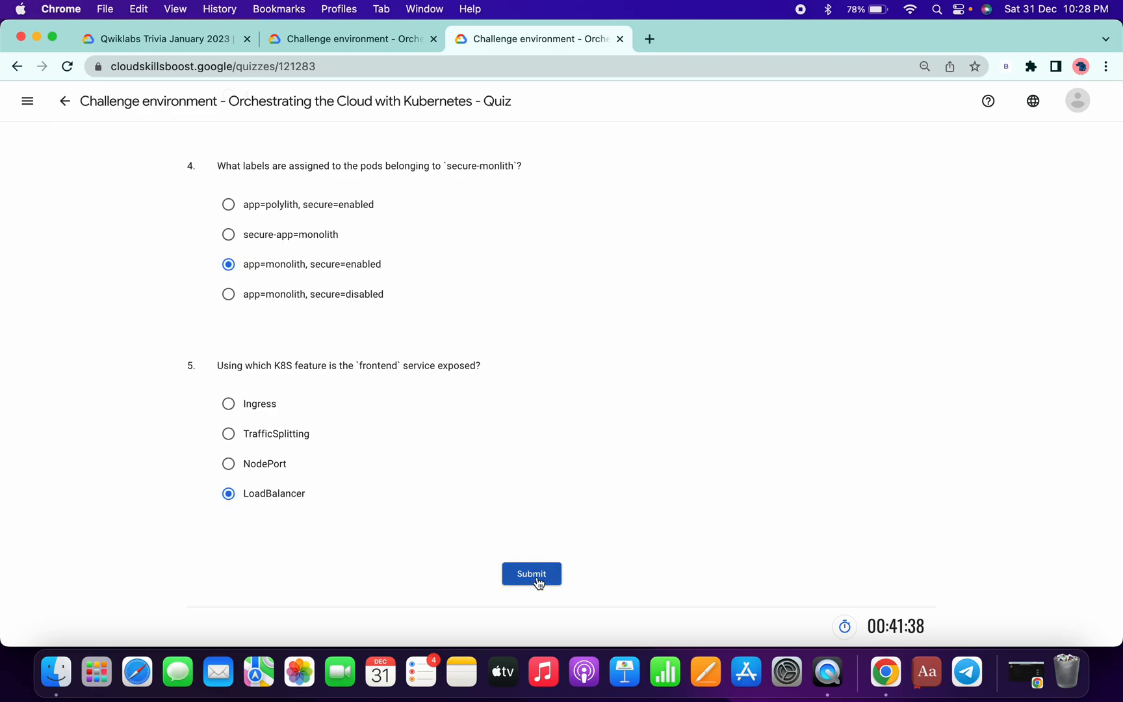
click(532, 574)
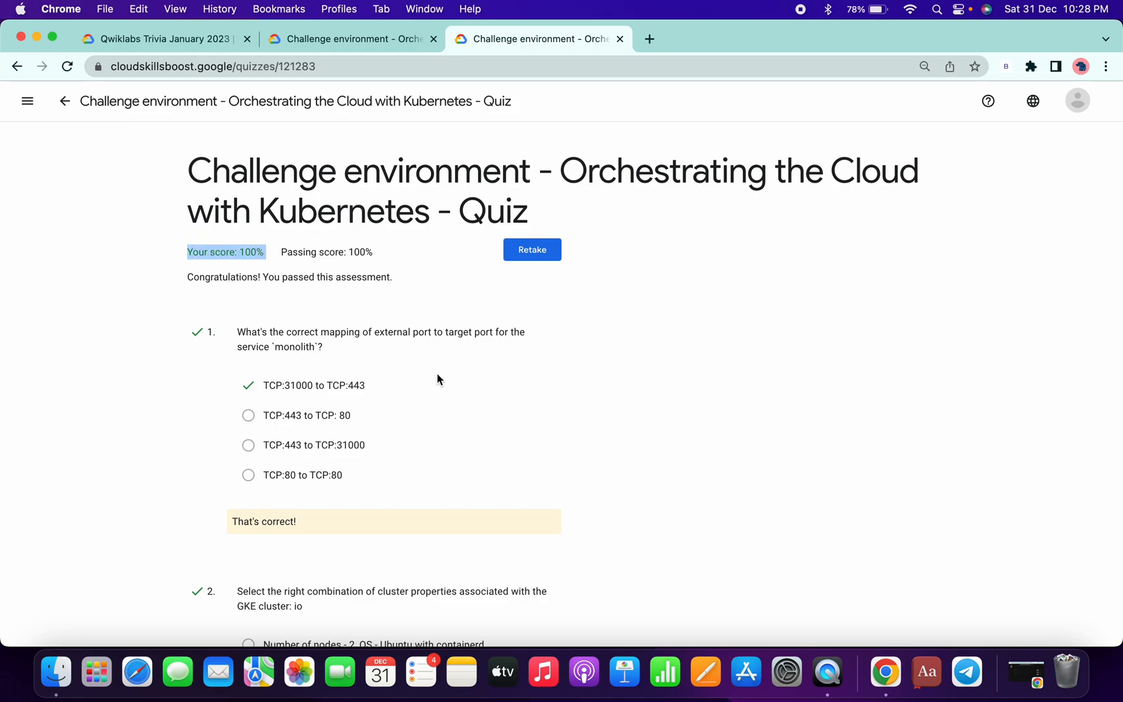
scroll(down, 3)
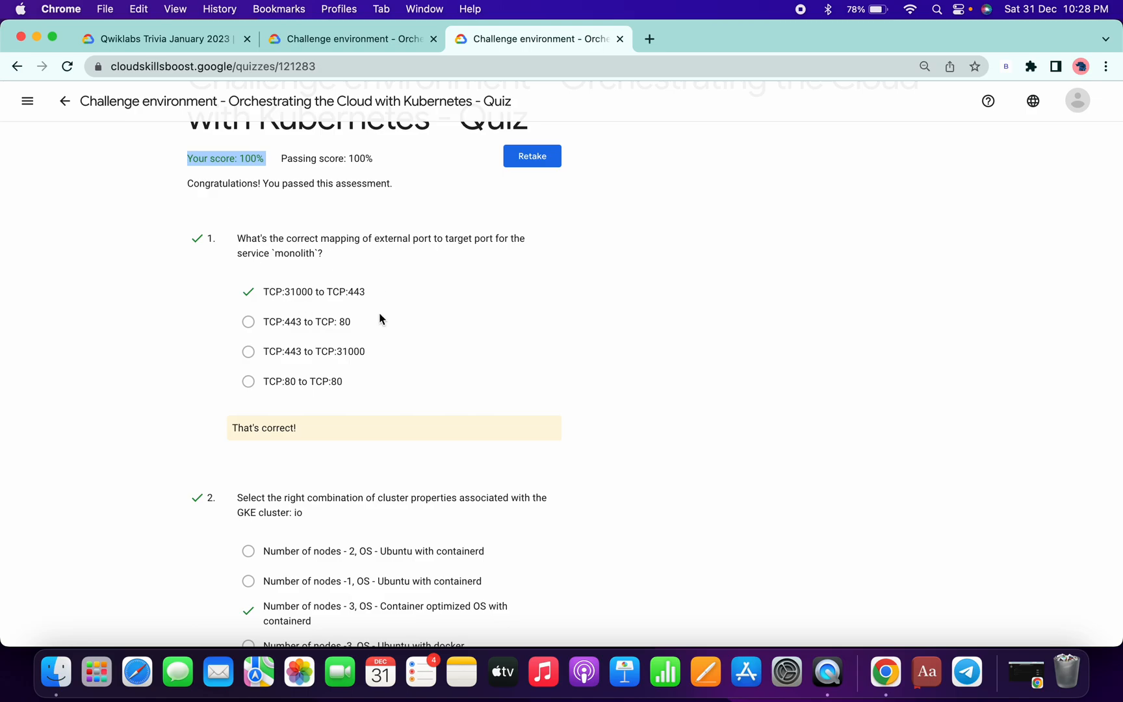
scroll(down, 3)
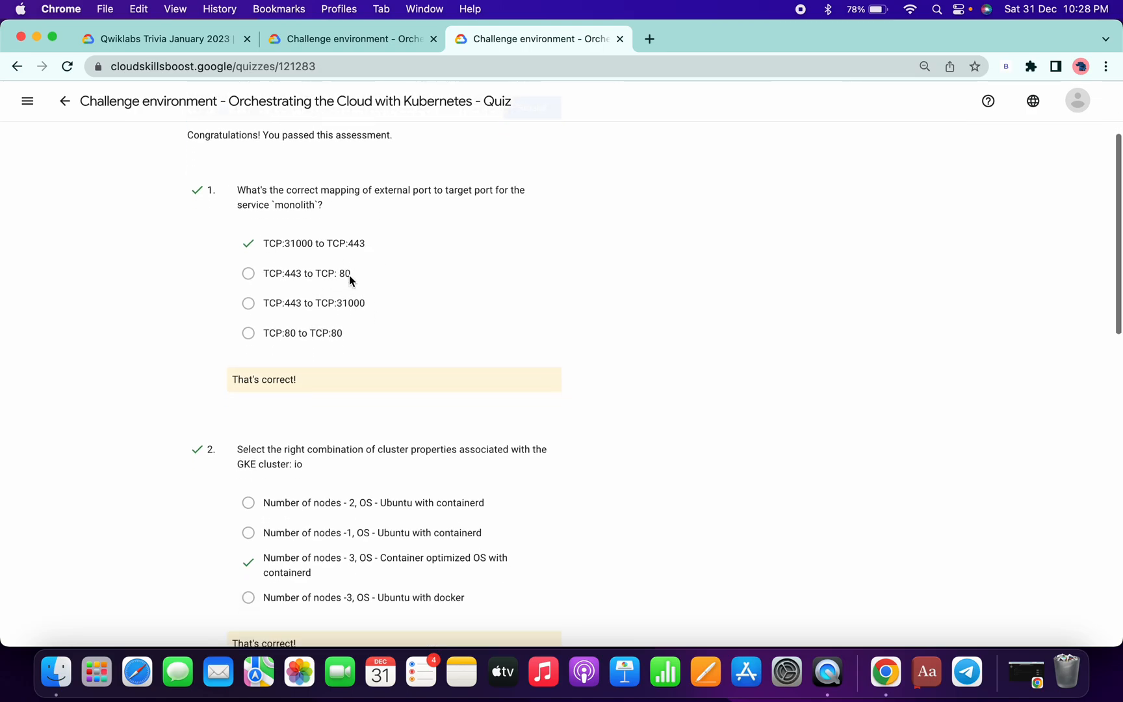
scroll(down, 3)
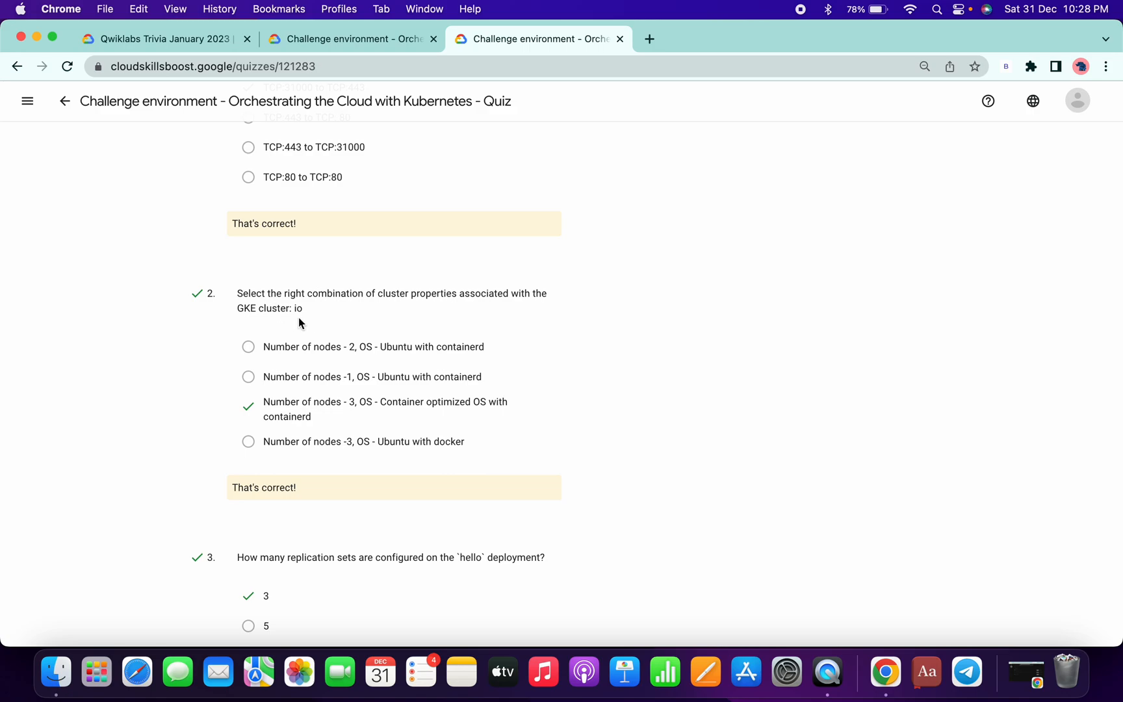
scroll(down, 3)
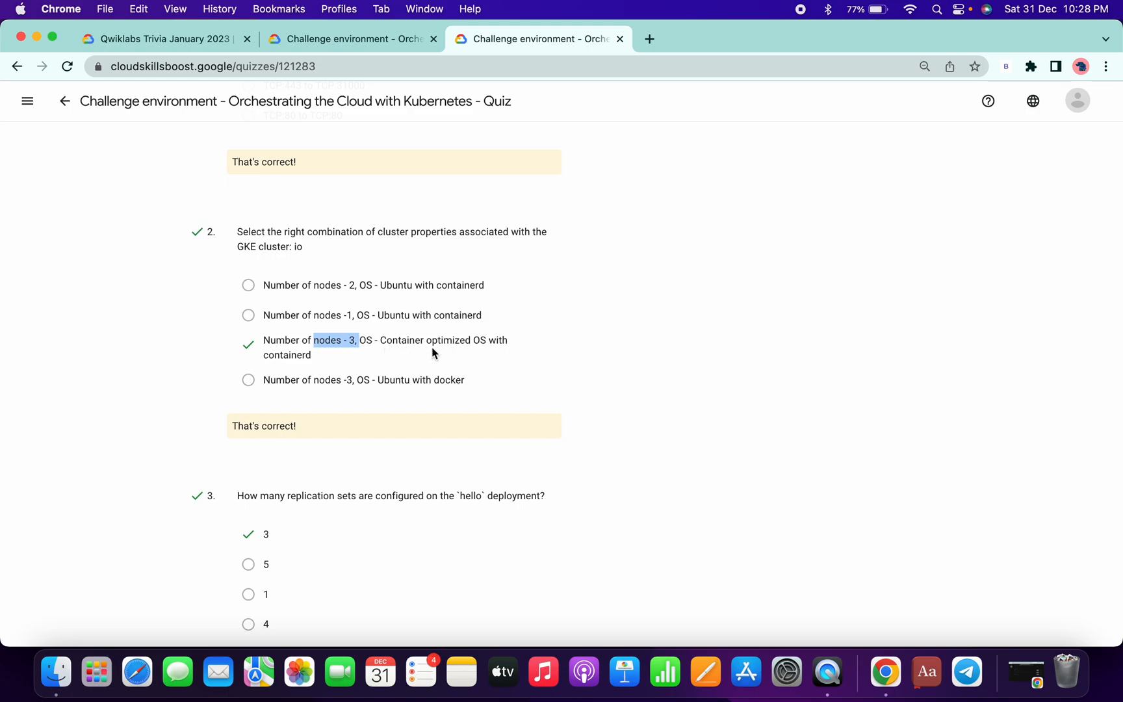
scroll(down, 3)
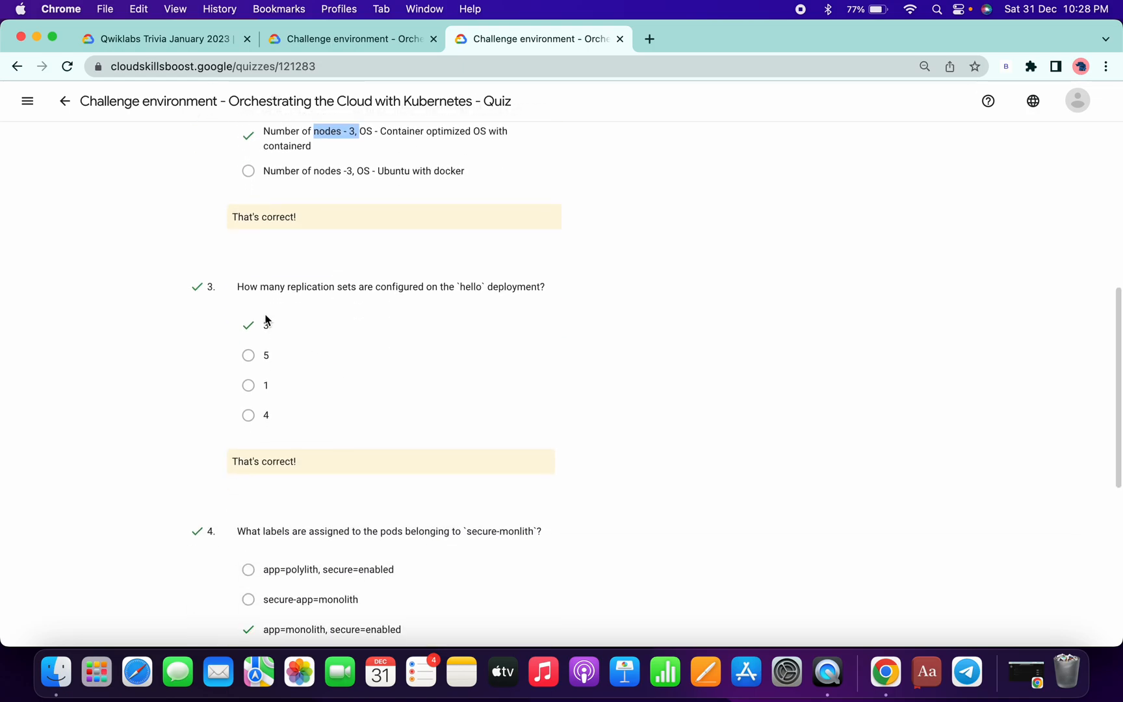
scroll(down, 3)
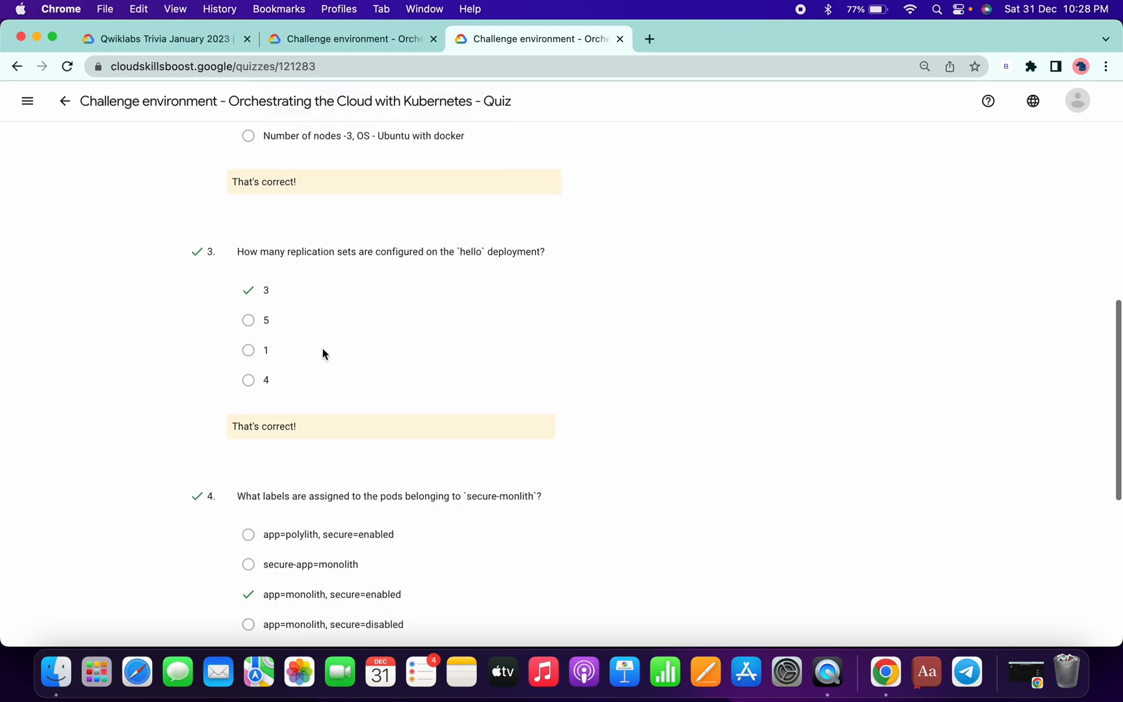
scroll(down, 3)
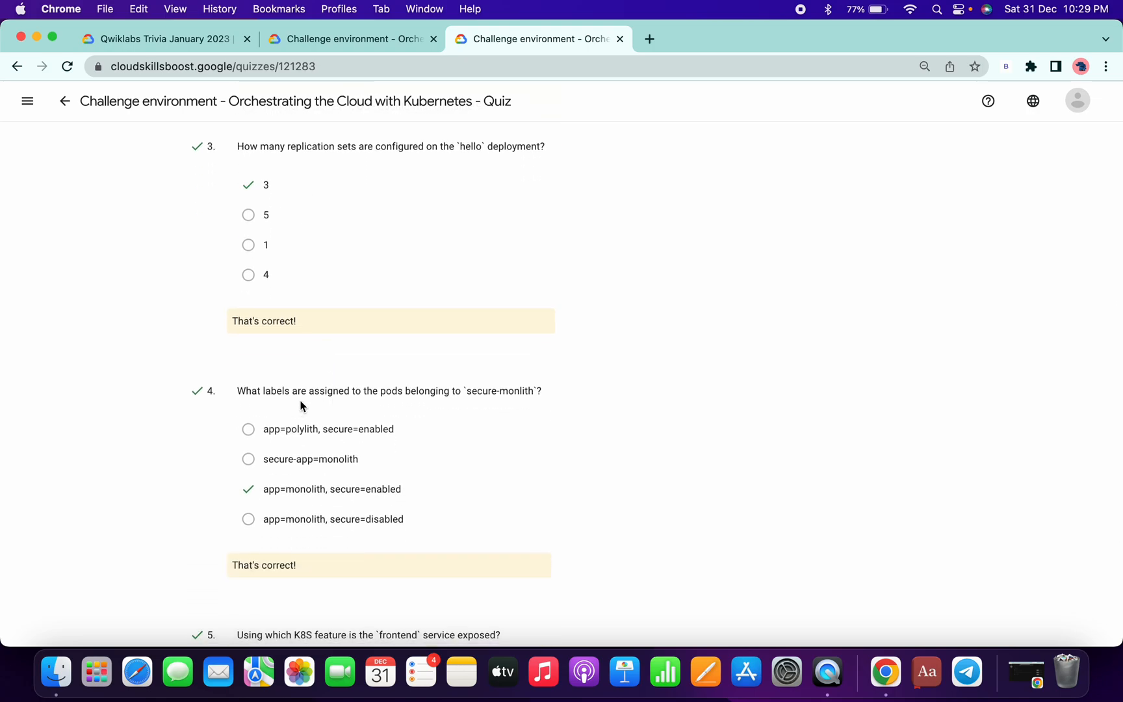
mouse_move(359, 505)
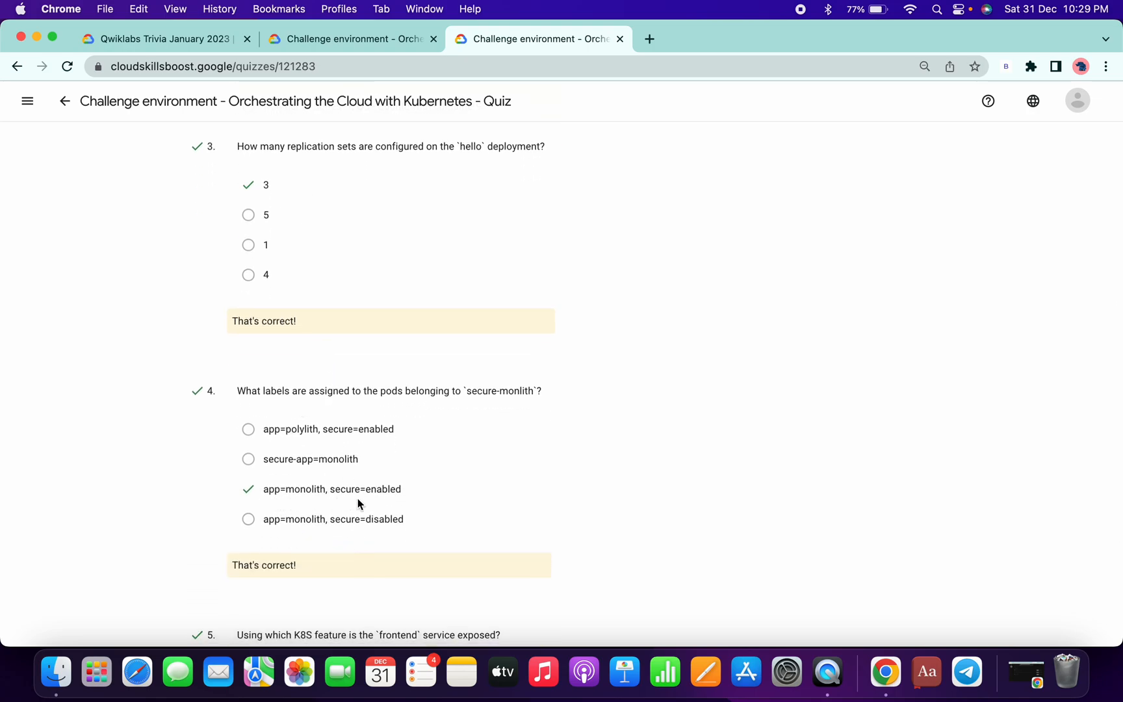
scroll(down, 3)
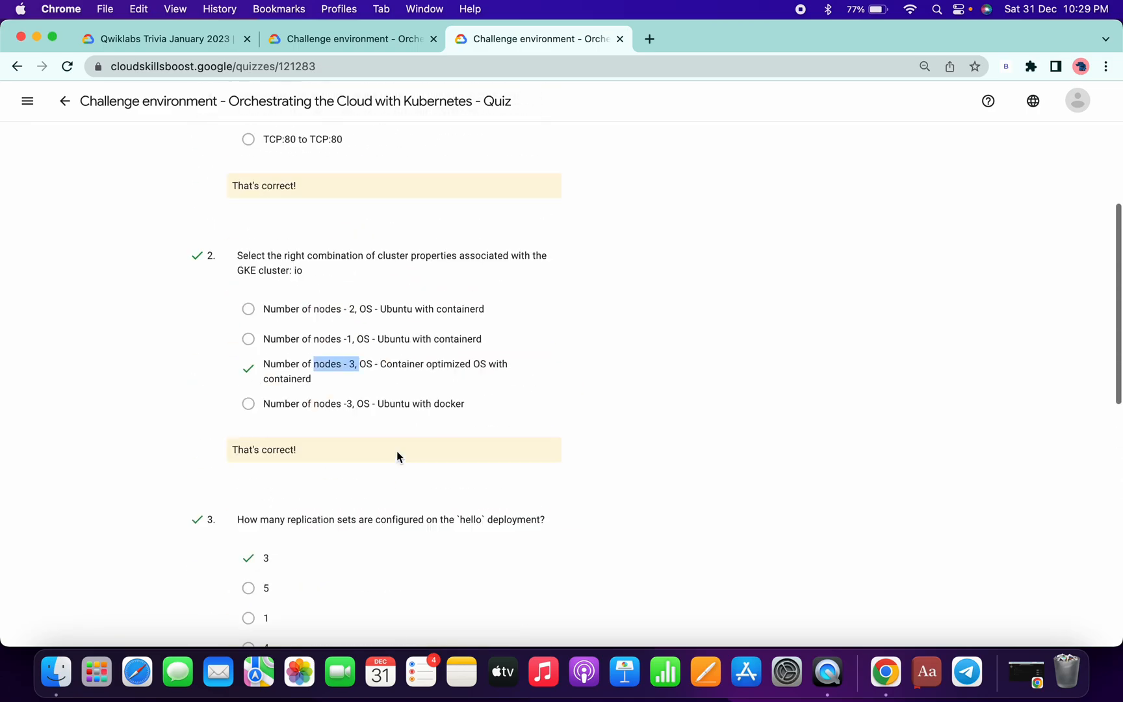
scroll(down, 3)
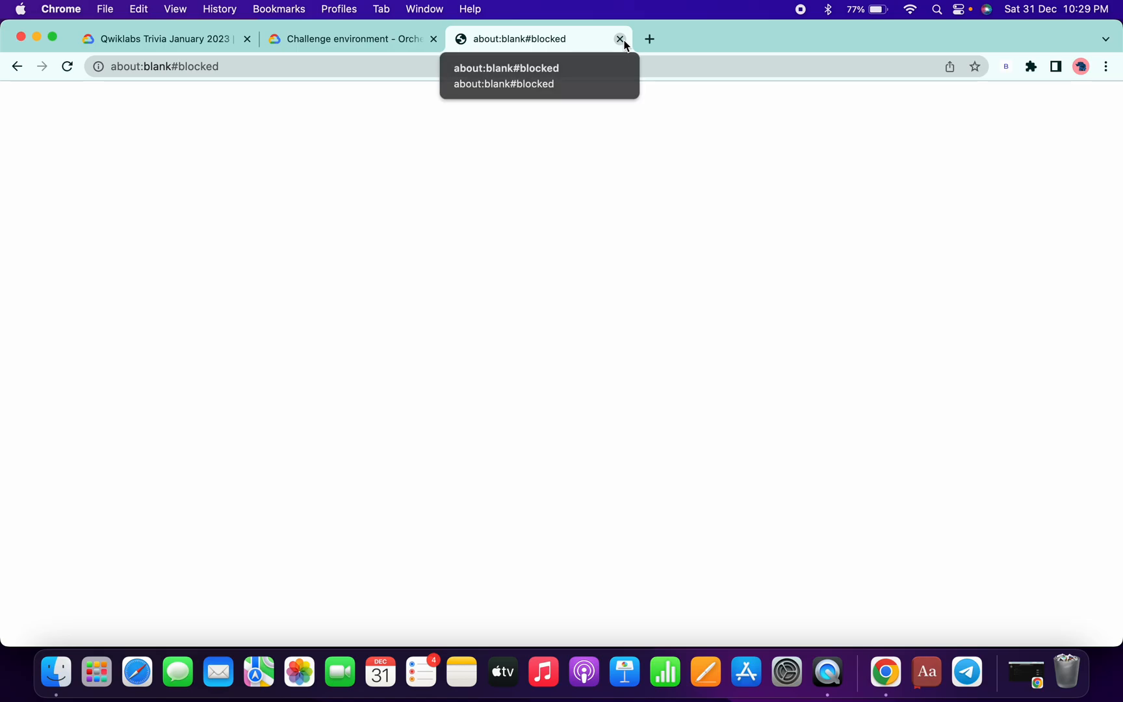
Close the leftover blank tab and reload the quest page to show the quiz completed
click(619, 39)
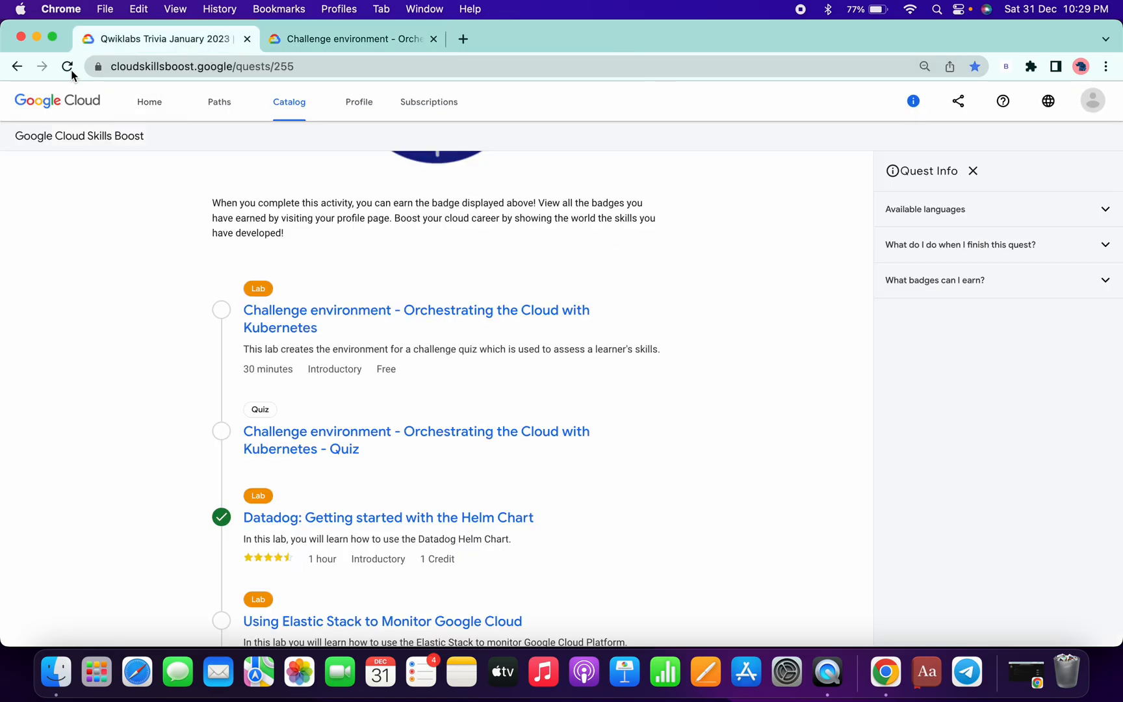
click(67, 66)
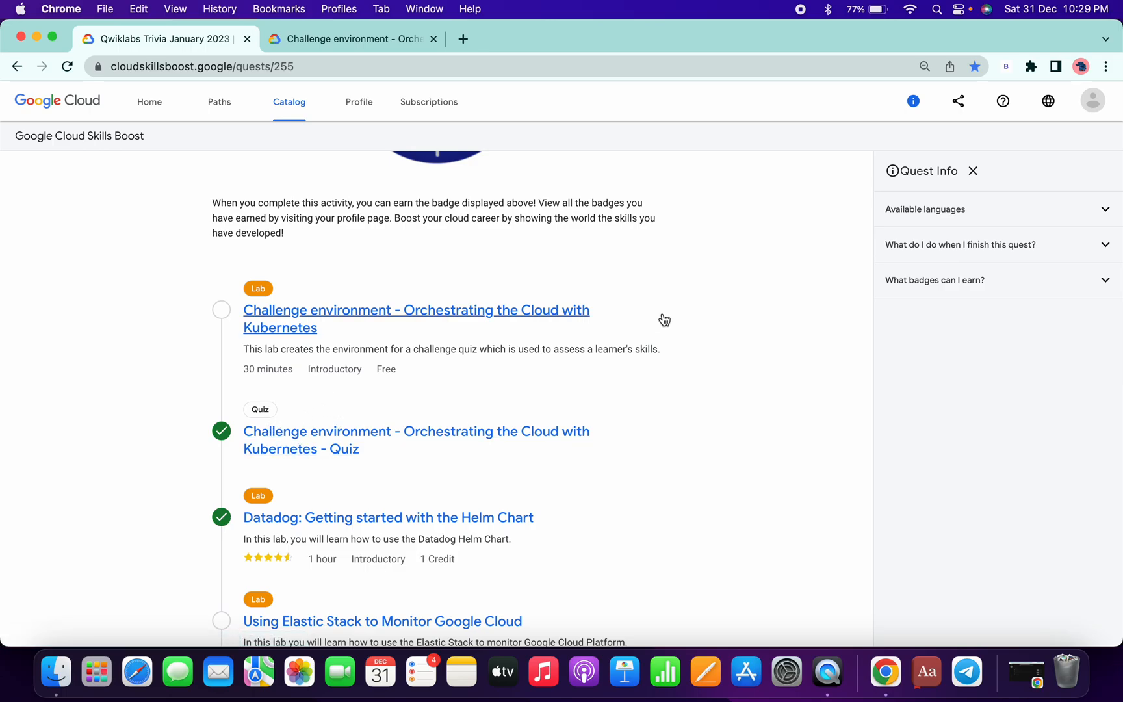
mouse_move(705, 247)
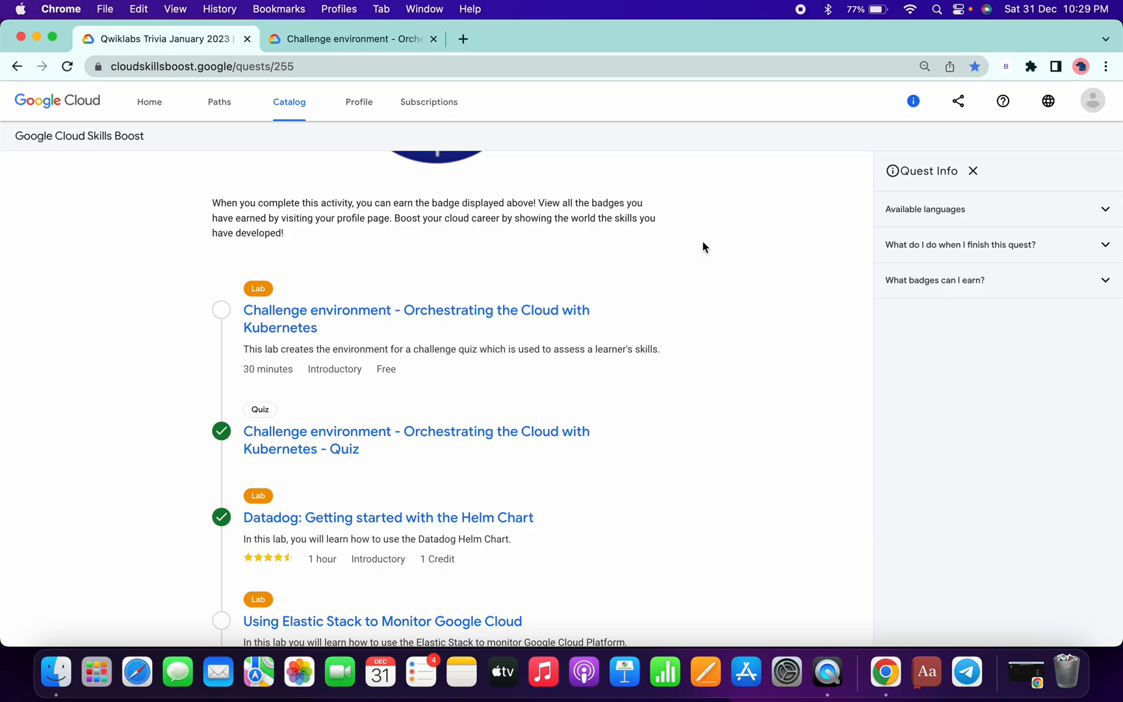